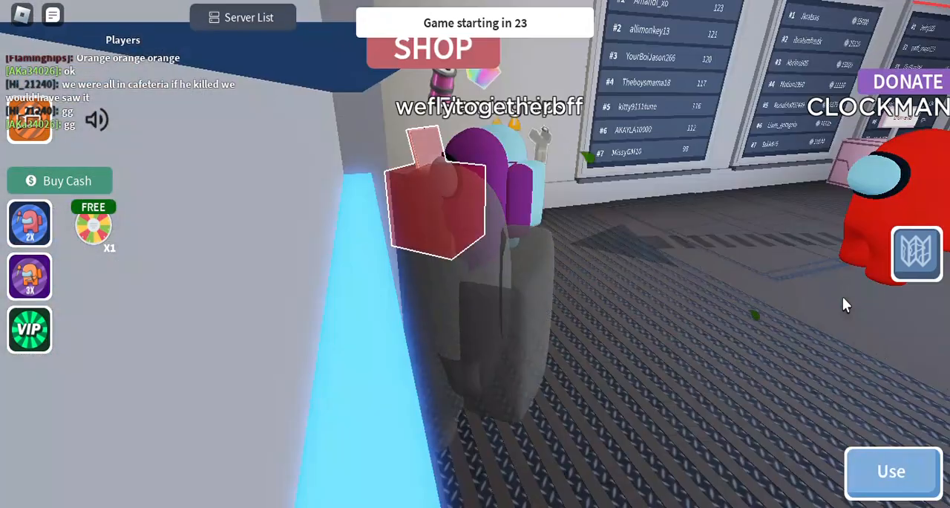
# Step: Browse the full accessories catalogue in the lobby shop and leave without buying anything
pyautogui.click(428, 46)
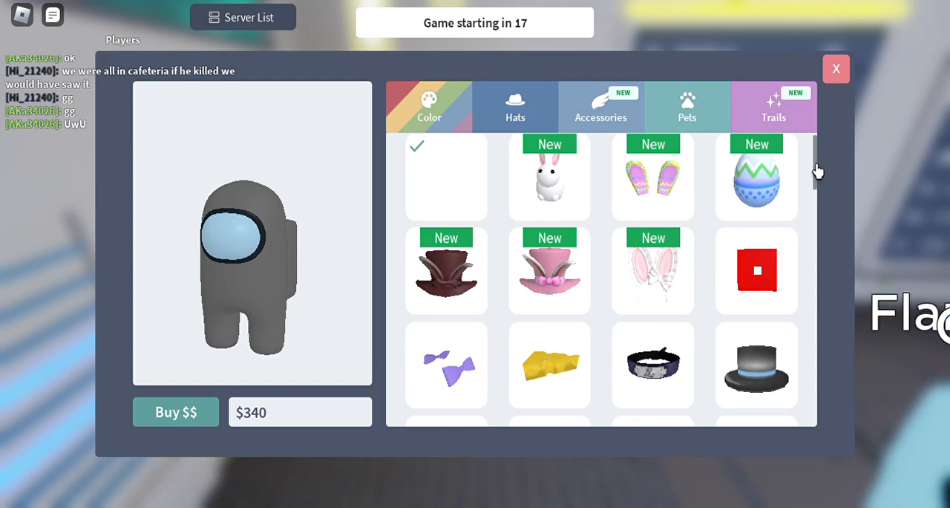
pyautogui.scroll(-3)
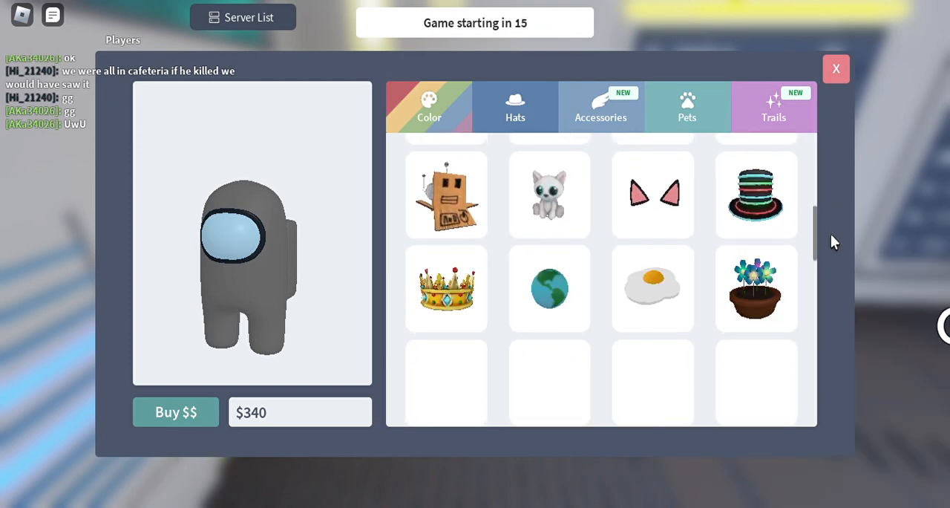
pyautogui.scroll(-3)
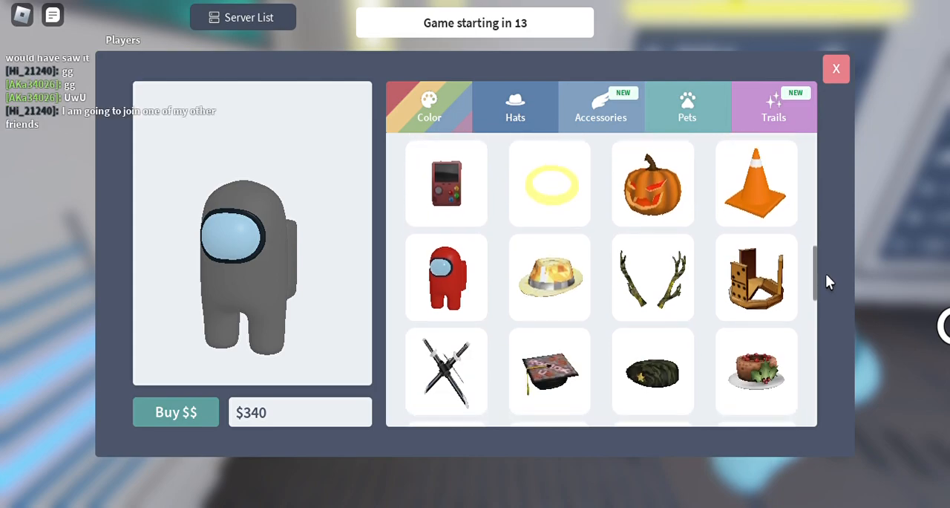
pyautogui.scroll(-3)
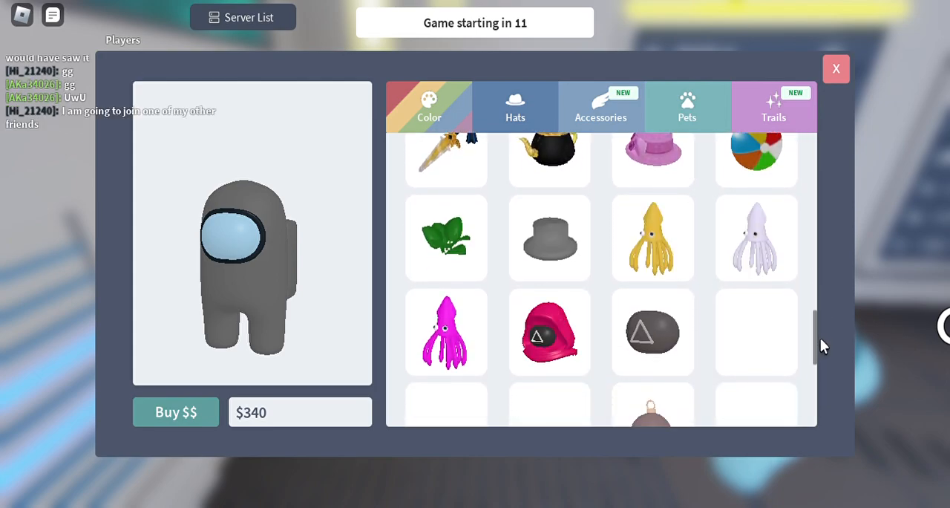
pyautogui.scroll(-3)
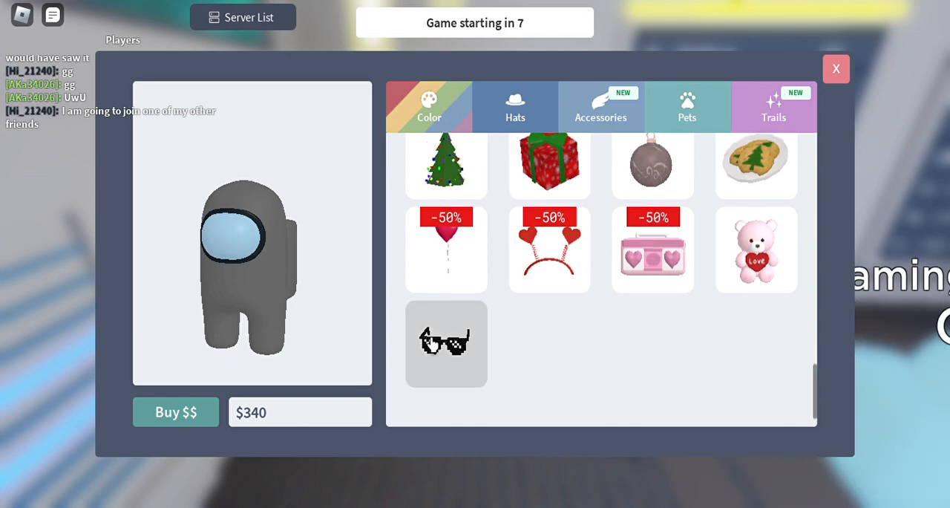
pyautogui.click(445, 344)
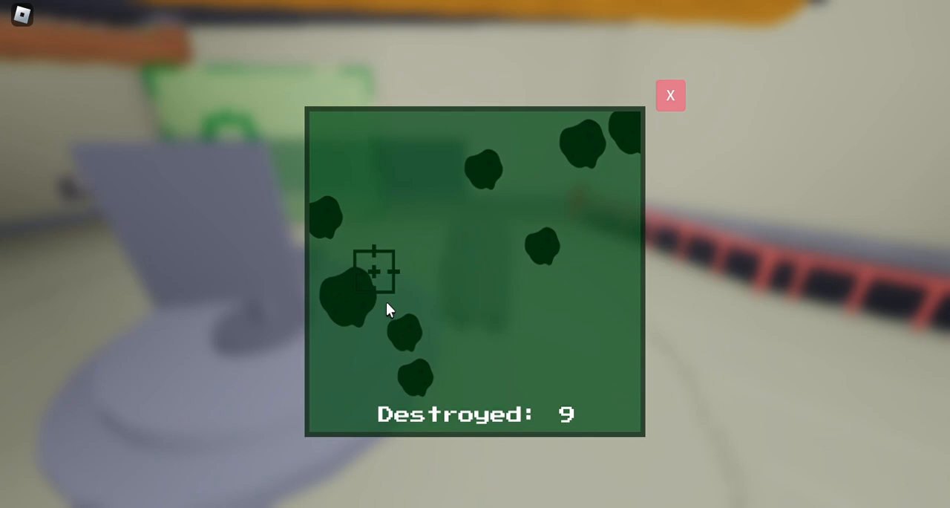
# Step: Shoot the last asteroid to reach 20 destroyed and close the finished task window
pyautogui.click(378, 275)
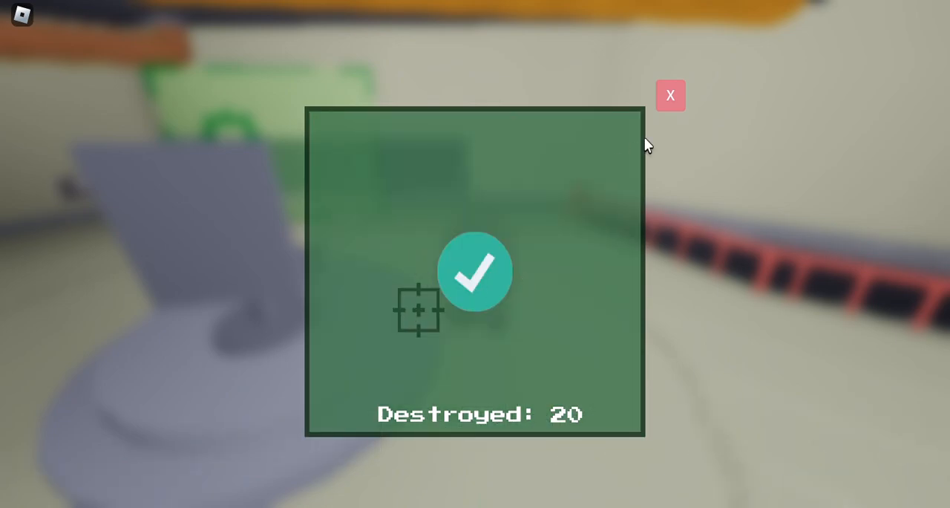
pyautogui.click(671, 95)
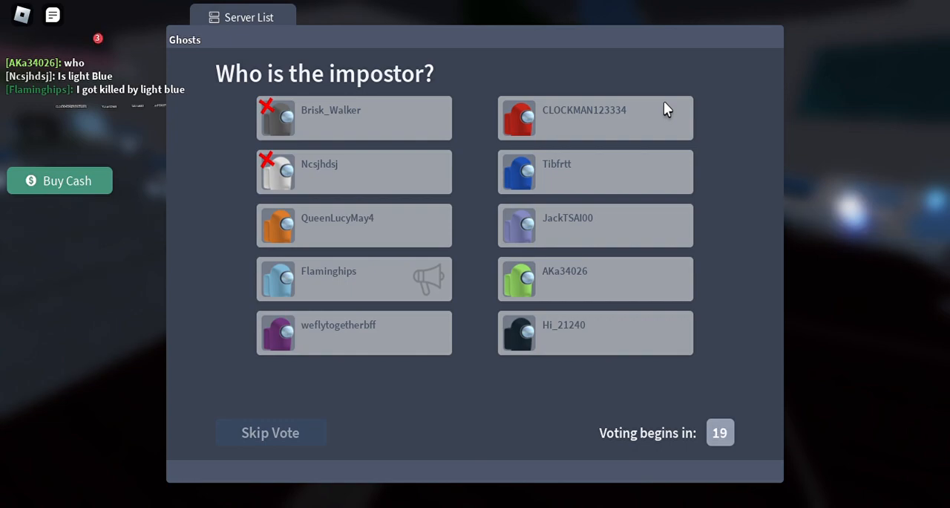
pyautogui.moveTo(313, 118)
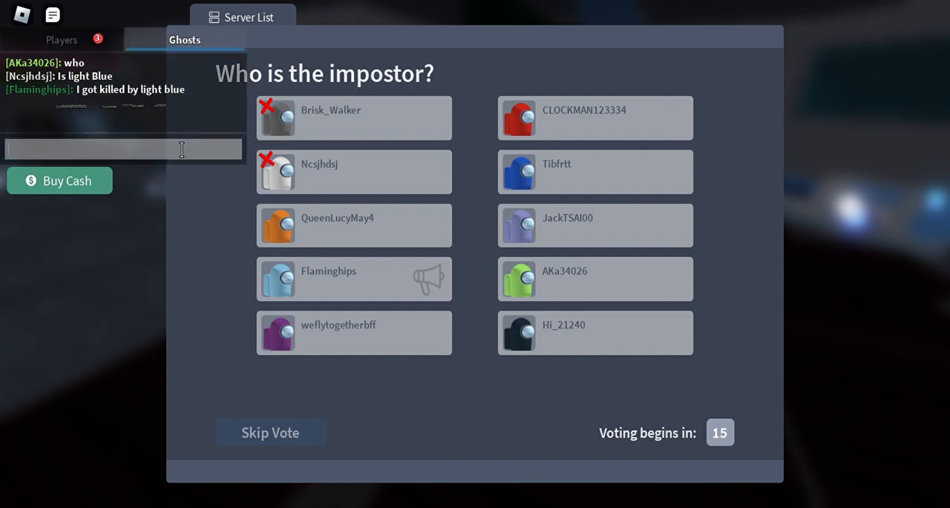
# Step: Post the chat message 'waaaa… got killed by dark blue' on the voting screen
pyautogui.write('waaaaaaaaaaaaaaaaaaaaaaaaaaaaaaaaaaaaaaaaaaaaaa got killed by')
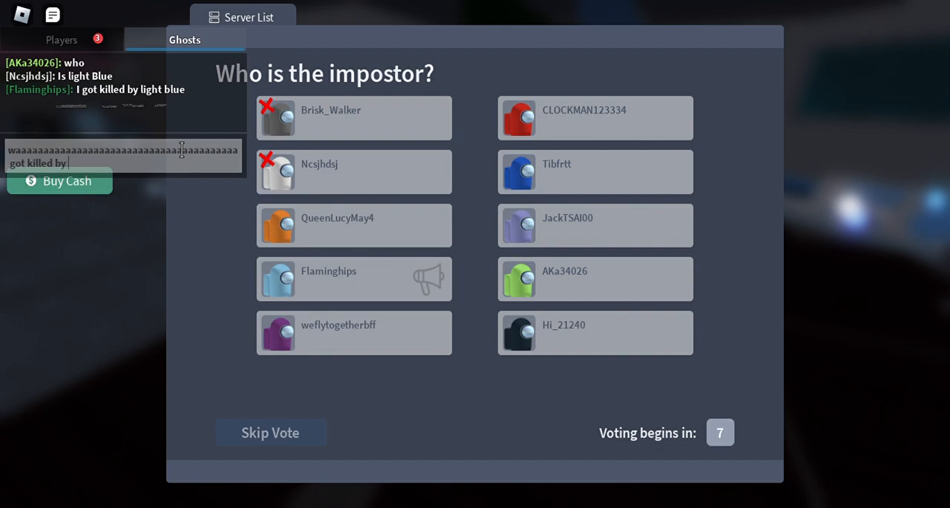
pyautogui.write('da')
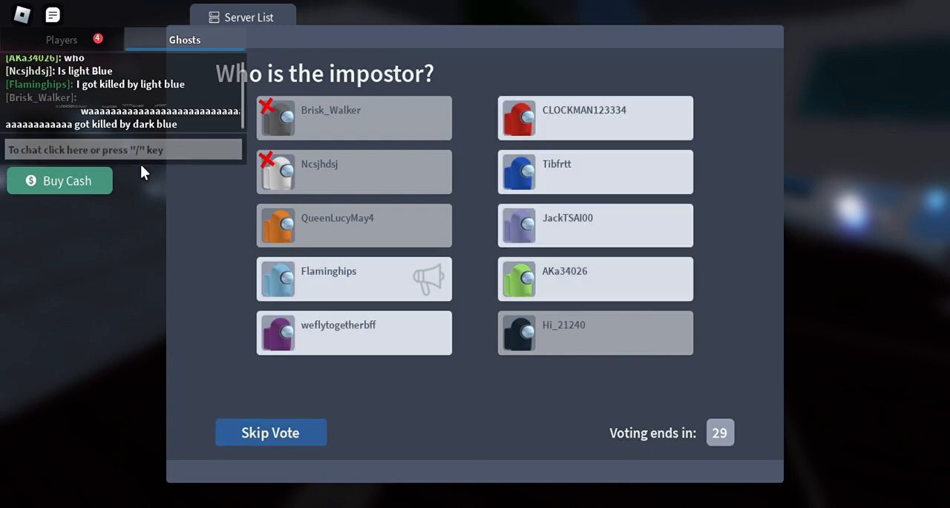
pyautogui.click(61, 40)
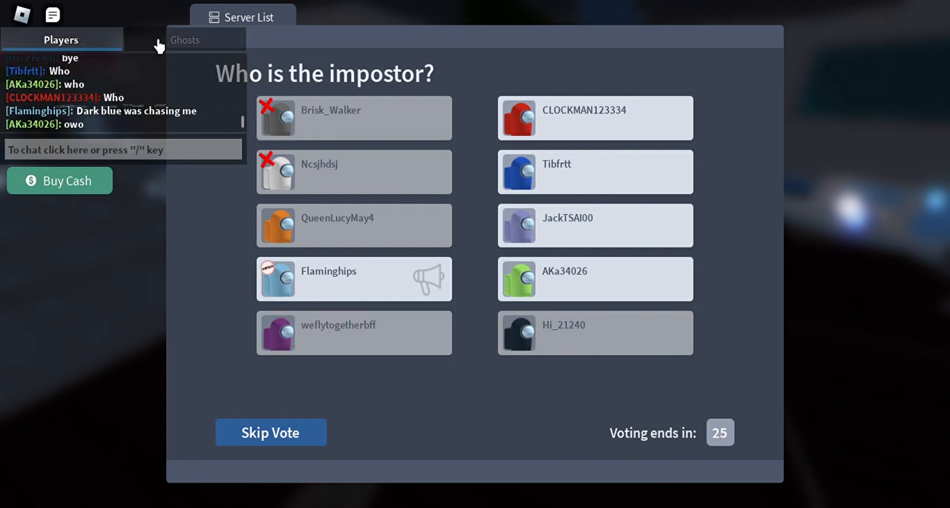
pyautogui.click(184, 39)
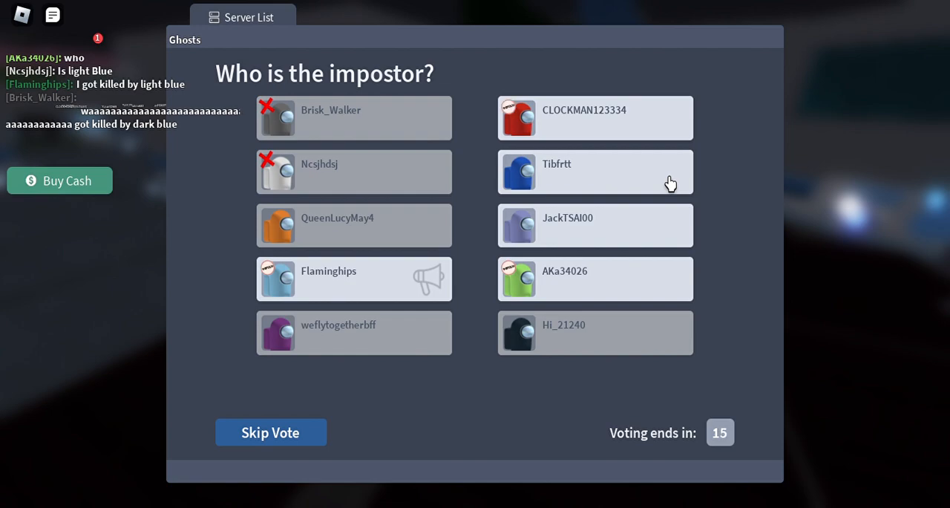
pyautogui.moveTo(677, 186)
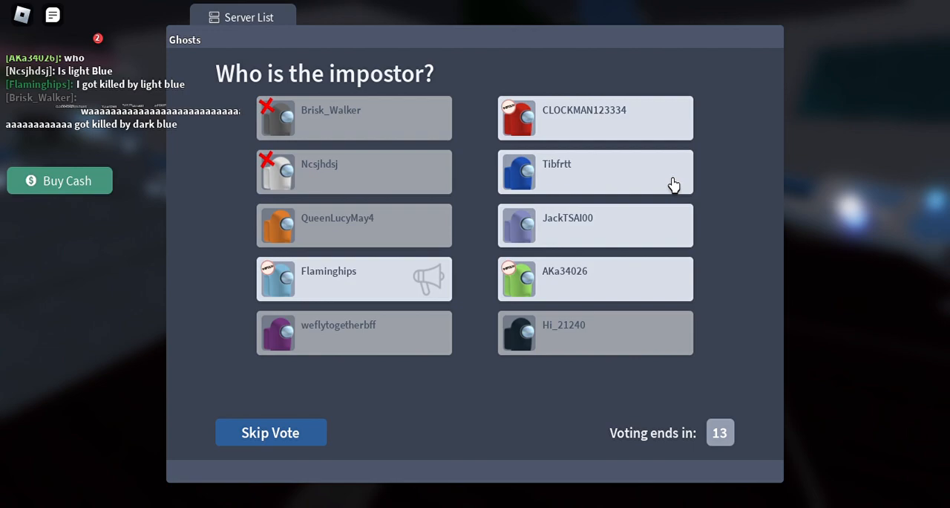
pyautogui.moveTo(695, 133)
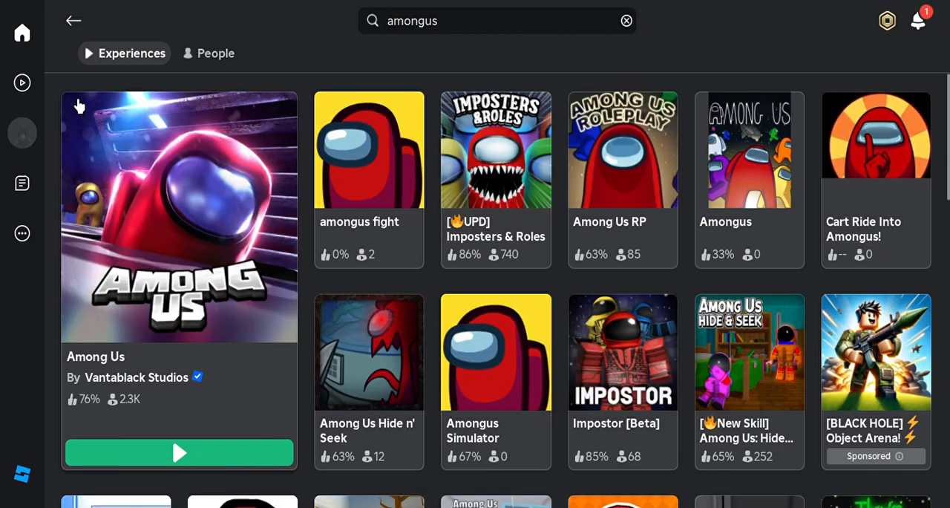
pyautogui.moveTo(89, 160)
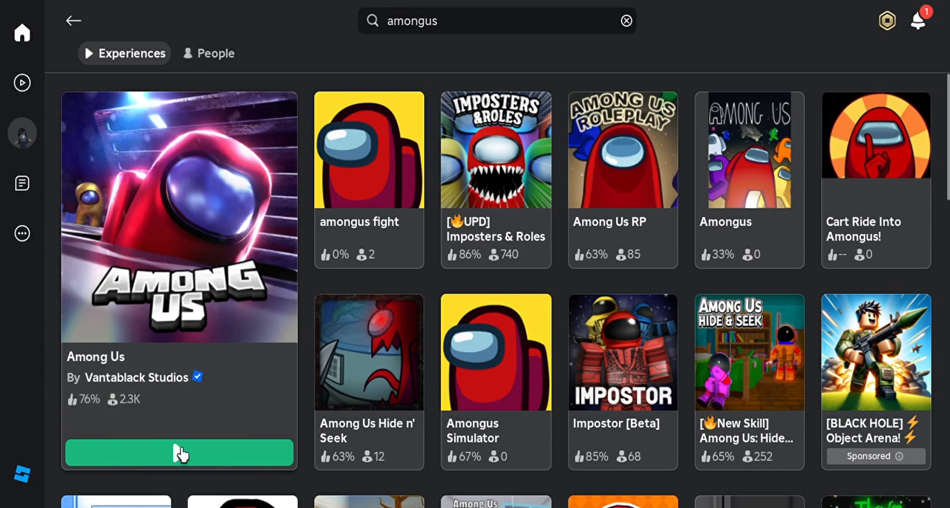
# Step: Launch the Among Us experience by Vantablack Studios from the 'amongus' search results
pyautogui.click(178, 453)
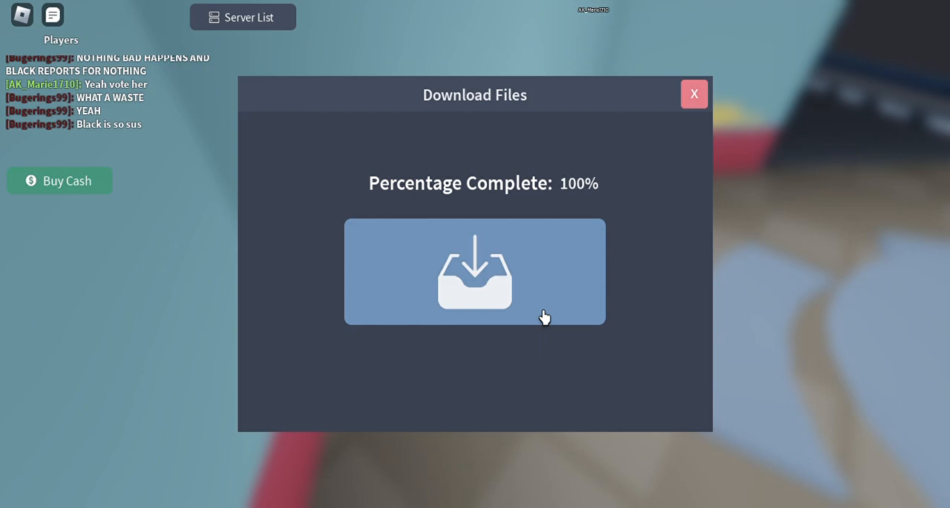
pyautogui.moveTo(655, 95)
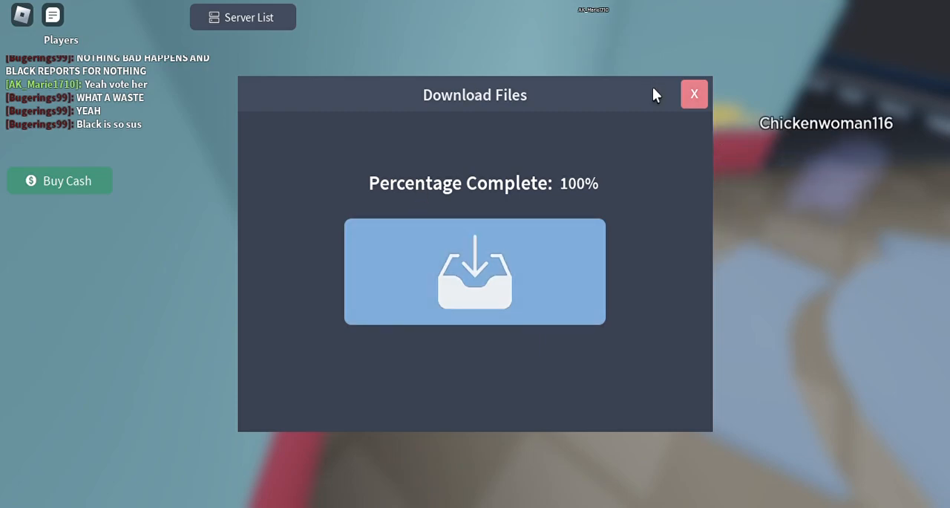
# Step: Close the Download Files task after it reaches 100% complete
pyautogui.click(695, 94)
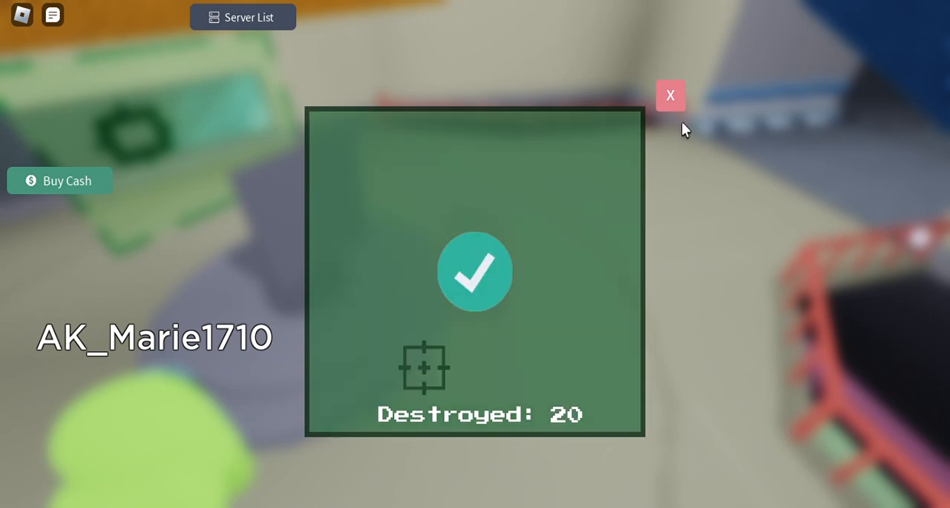
# Step: Close the asteroid task once 20 are destroyed and the checkmark shows
pyautogui.click(671, 95)
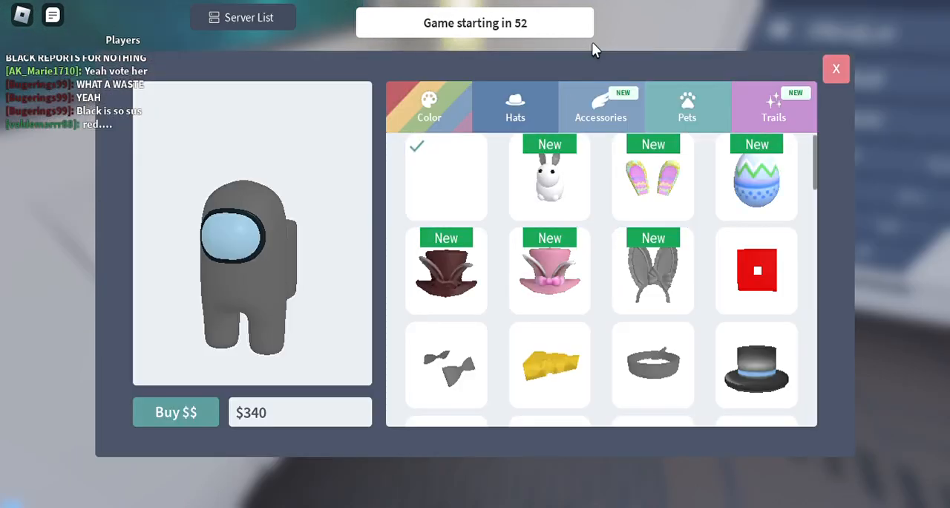
# Step: Try the bunny ears, browse accessories and pets, then preview the handheld console pet on the character
pyautogui.click(653, 176)
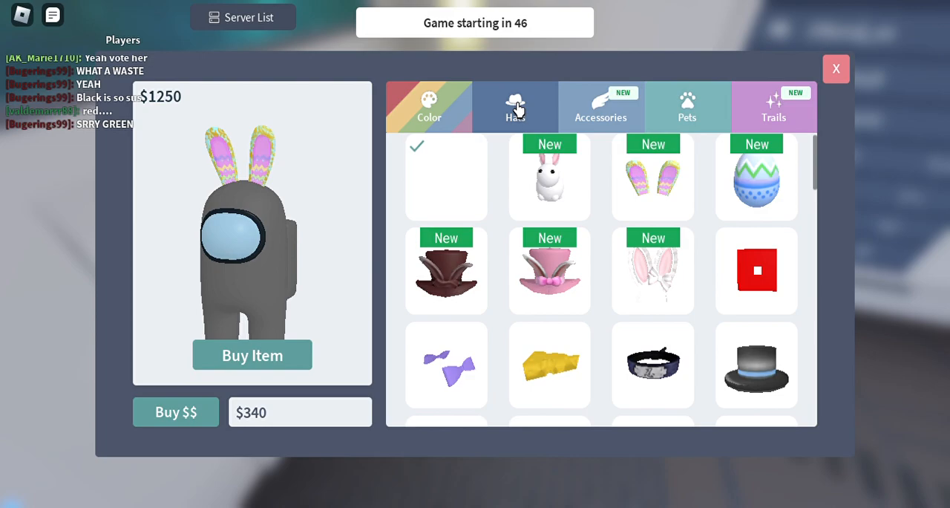
pyautogui.click(599, 107)
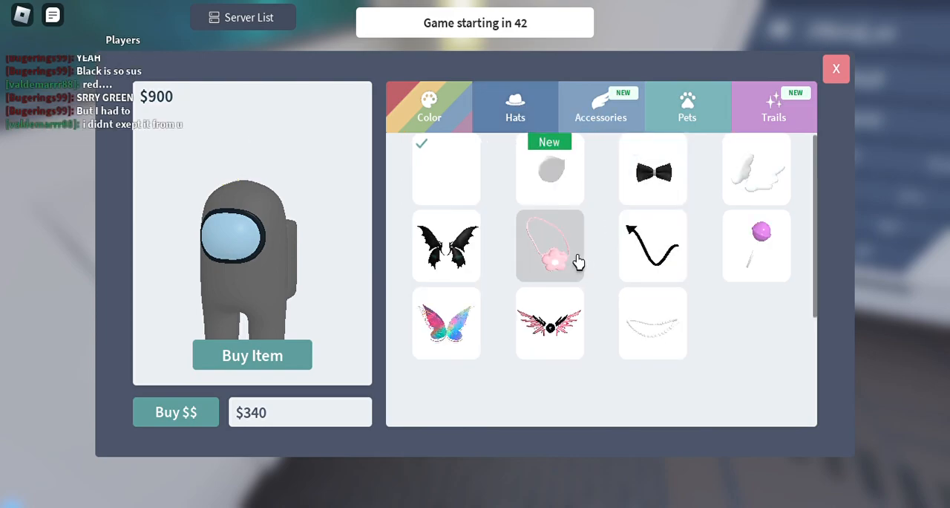
pyautogui.click(686, 107)
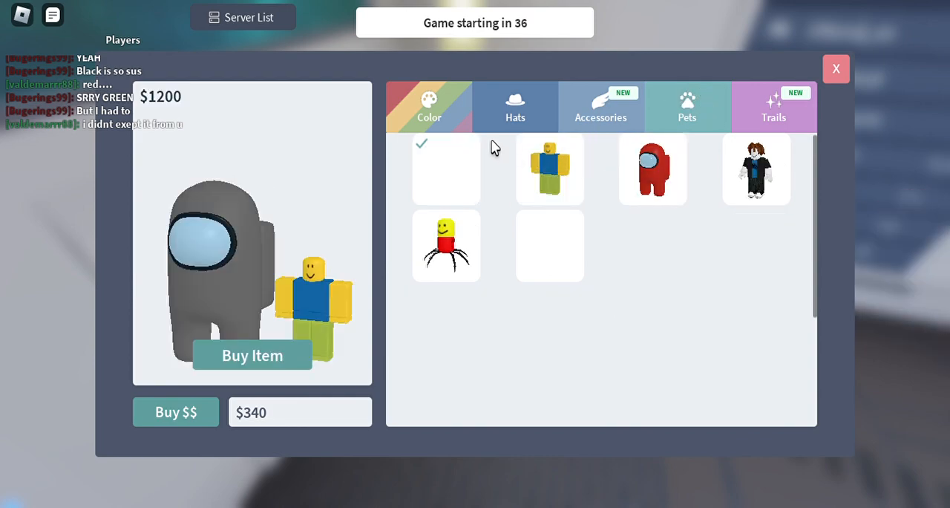
pyautogui.click(429, 107)
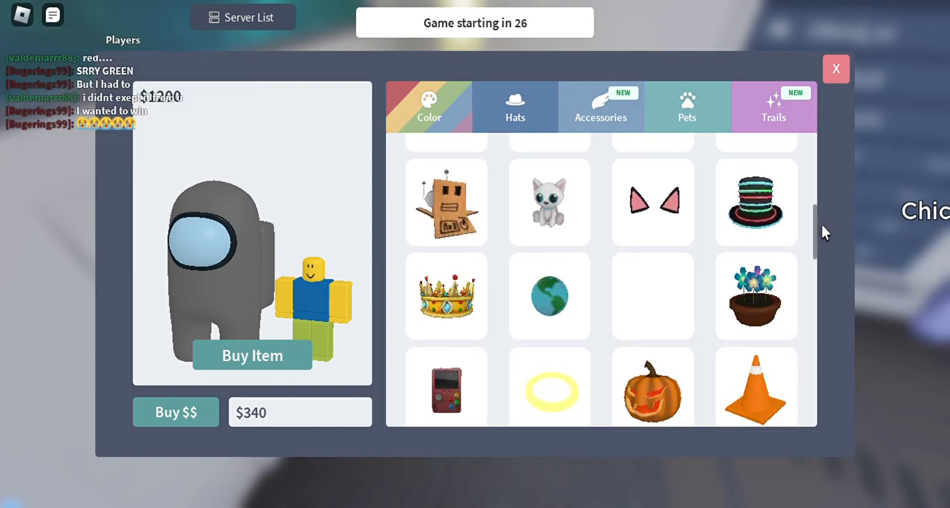
pyautogui.scroll(-3)
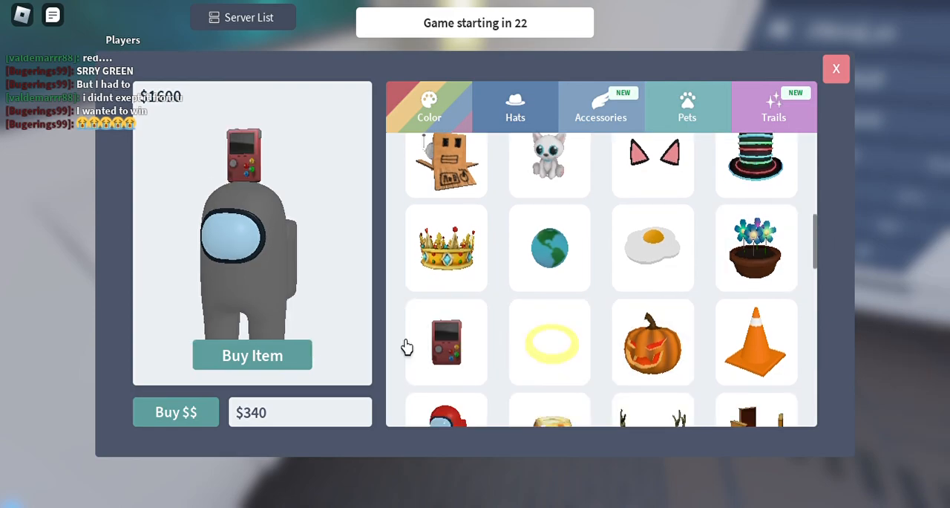
pyautogui.click(252, 355)
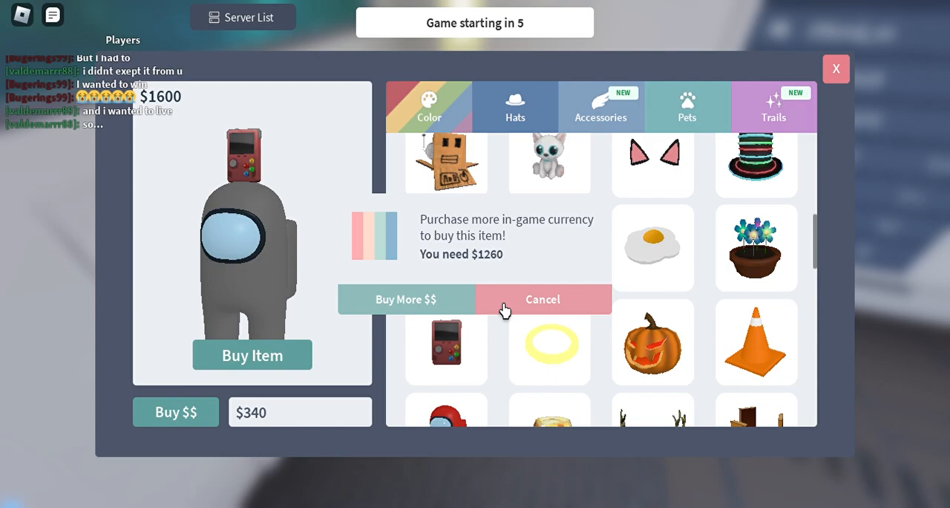
# Step: Cancel the in-game currency prompt so the console pet stays unbought
pyautogui.click(543, 300)
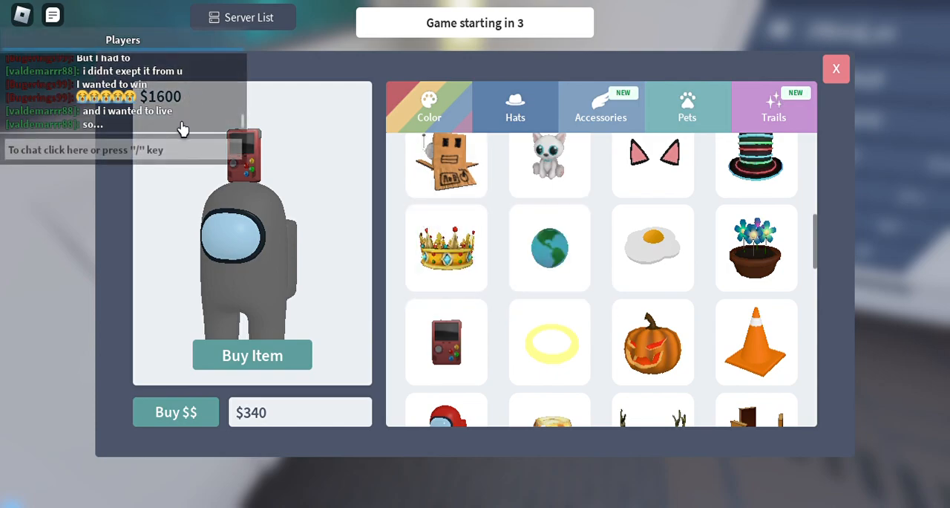
pyautogui.click(252, 355)
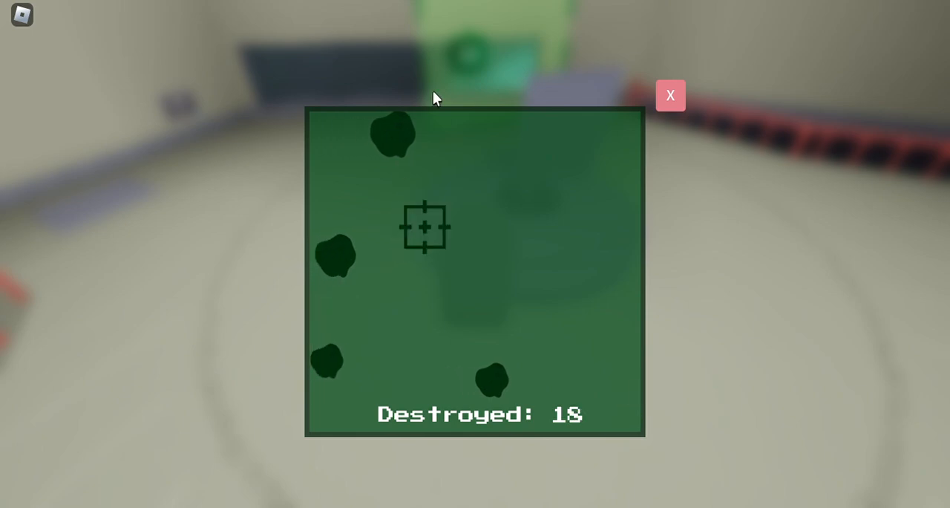
# Step: Shoot an asteroid in the targeting panel to raise the Destroyed count
pyautogui.click(671, 95)
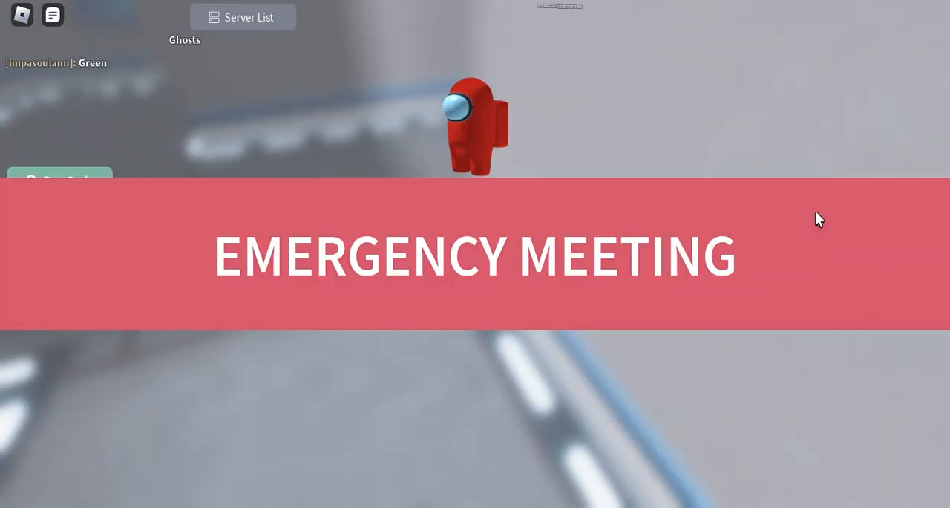
pyautogui.moveTo(796, 249)
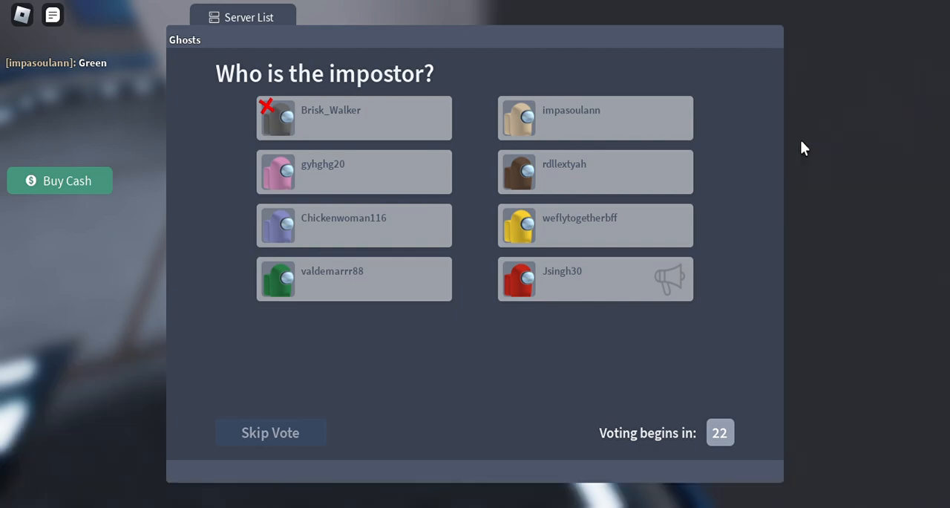
pyautogui.moveTo(915, 65)
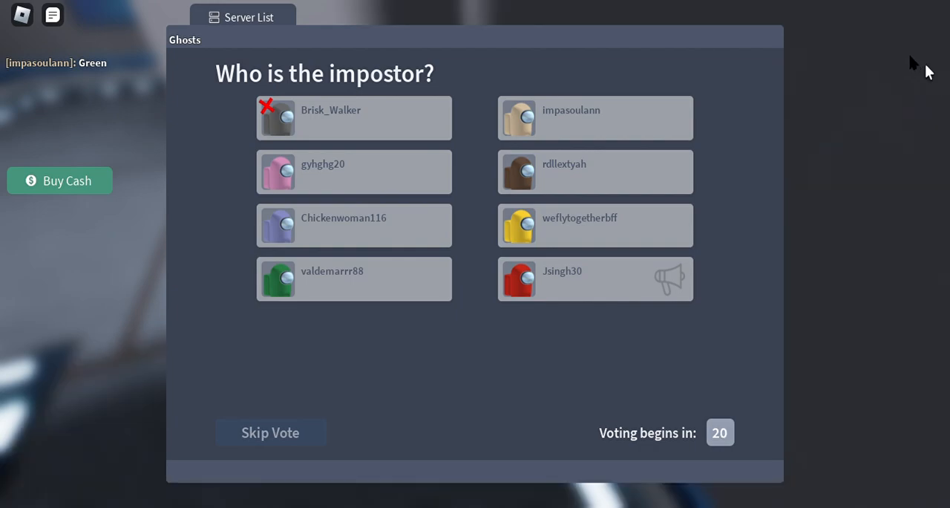
pyautogui.moveTo(882, 193)
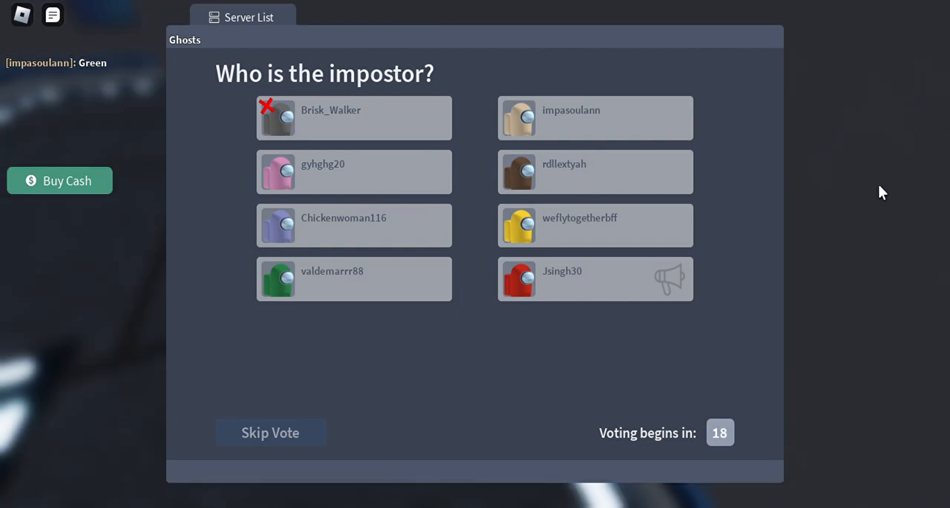